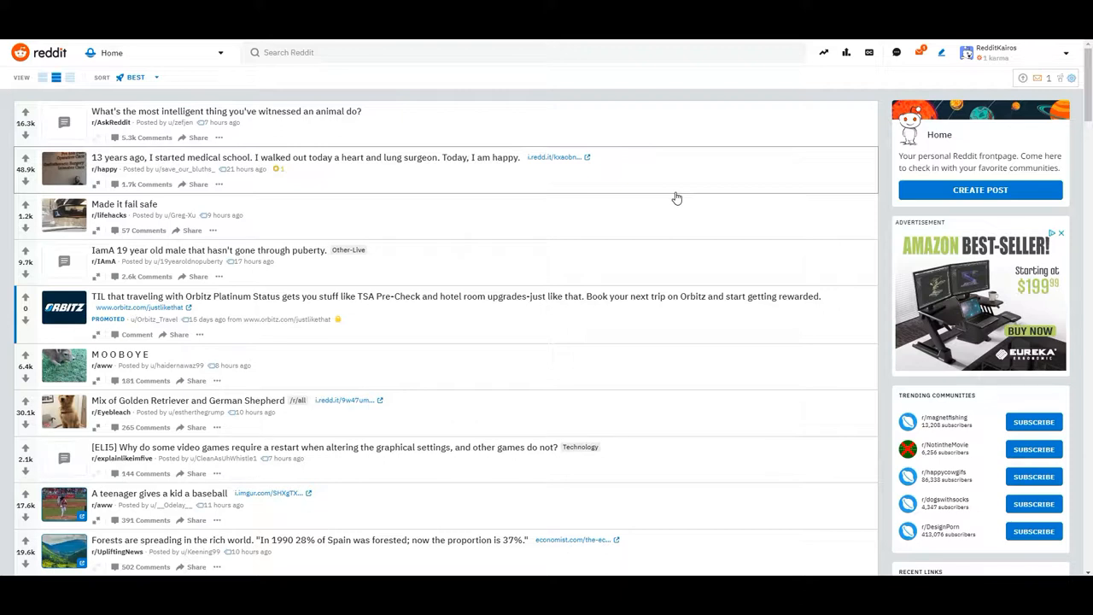
pyautogui.moveTo(400, 198)
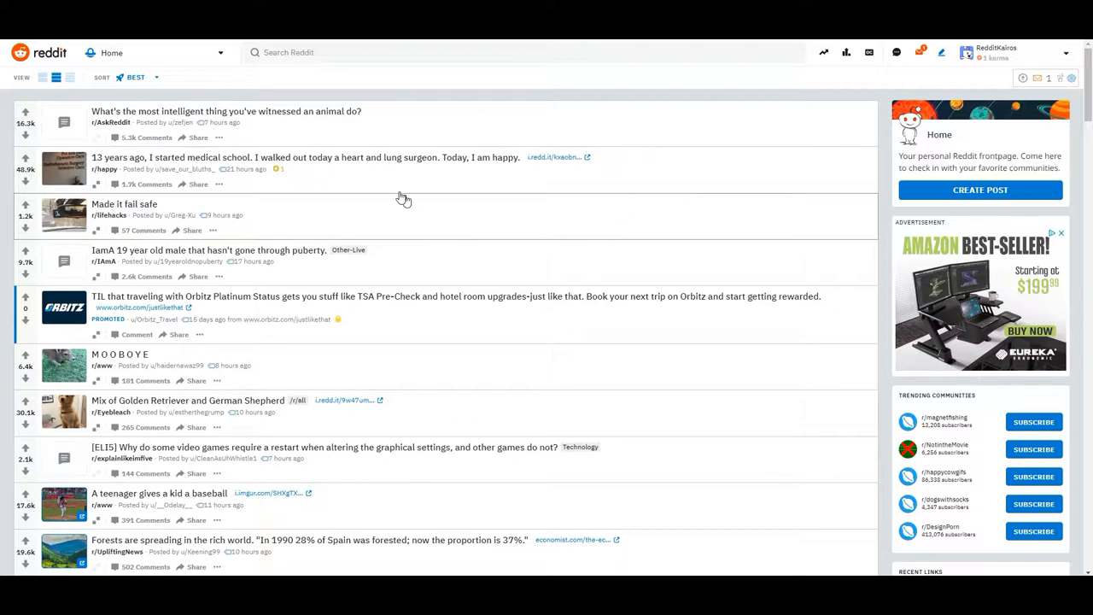
pyautogui.moveTo(423, 164)
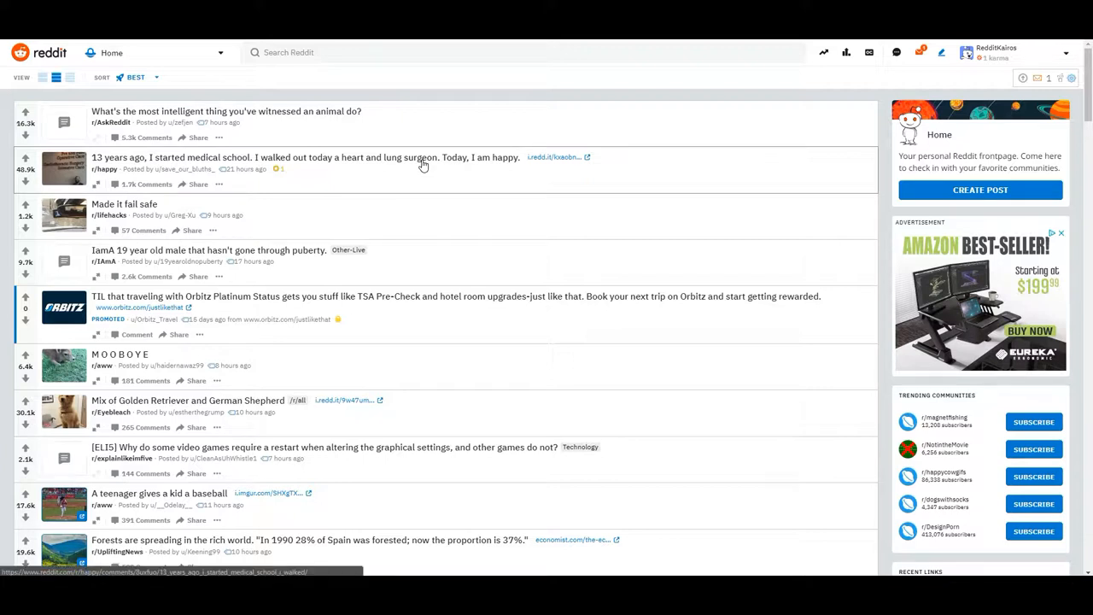
pyautogui.moveTo(65, 181)
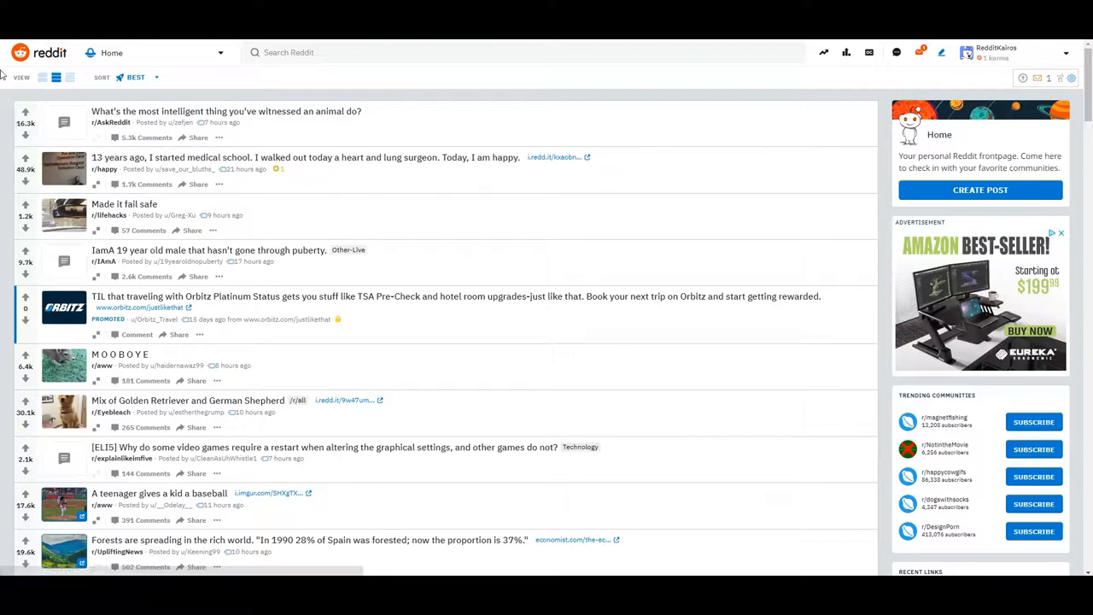
# Step: Switch the home feed to compact view, then to card view, and browse down the posts
pyautogui.click(61, 80)
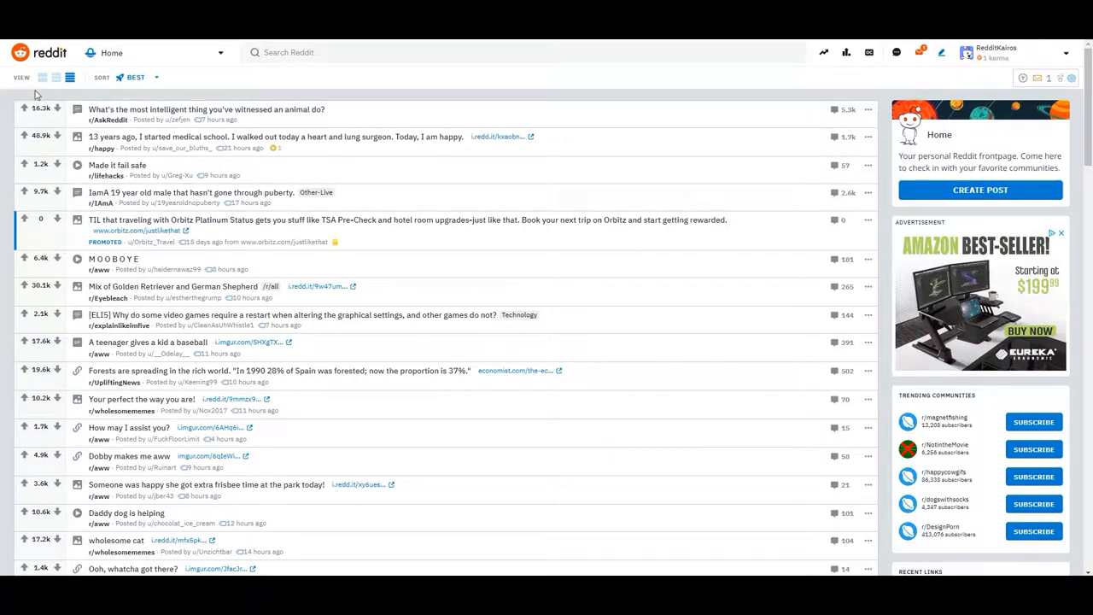
pyautogui.click(41, 81)
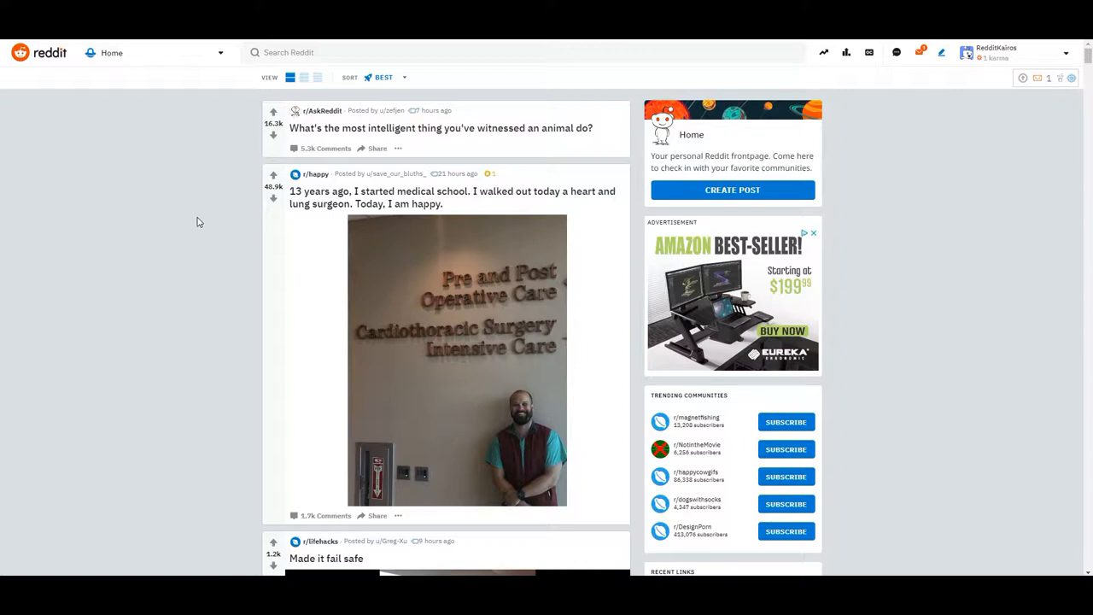
pyautogui.scroll(-3)
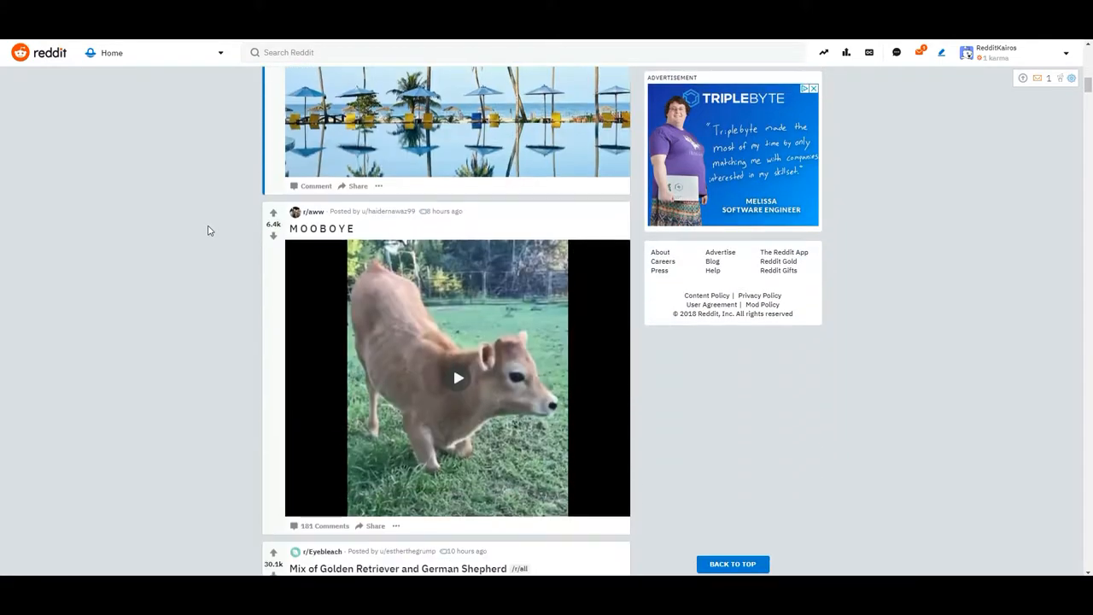
pyautogui.scroll(-3)
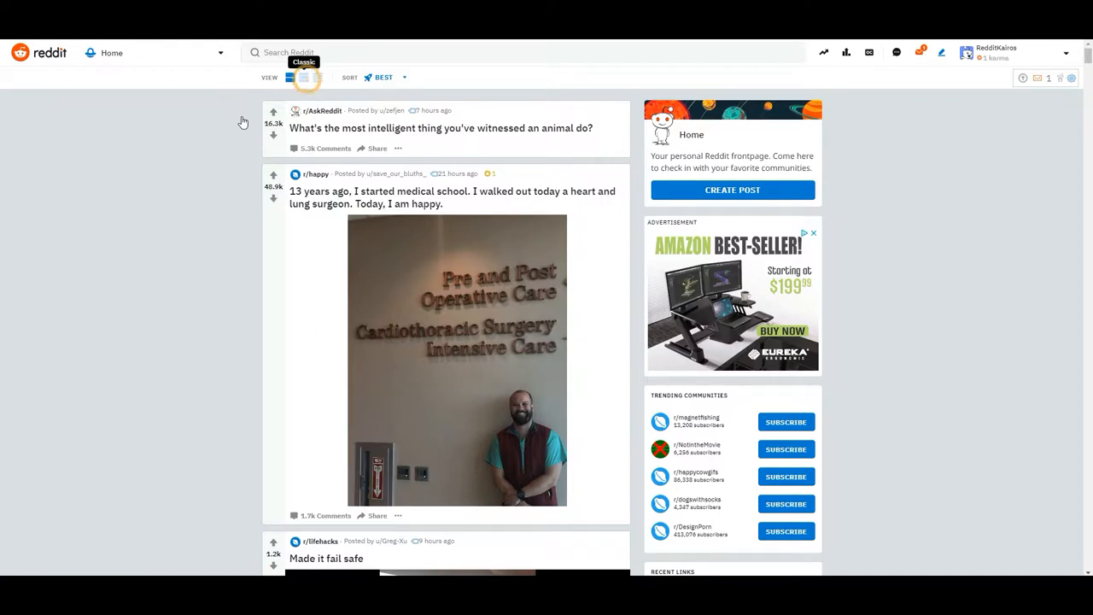
# Step: Return the home feed to the classic list layout with small thumbnails
pyautogui.click(300, 79)
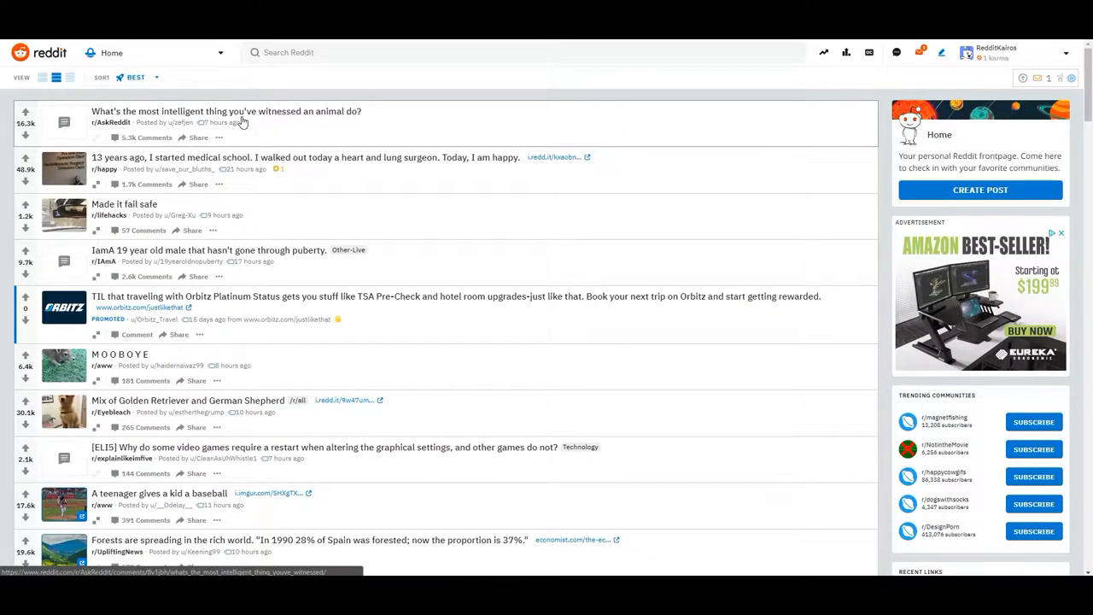
pyautogui.moveTo(174, 261)
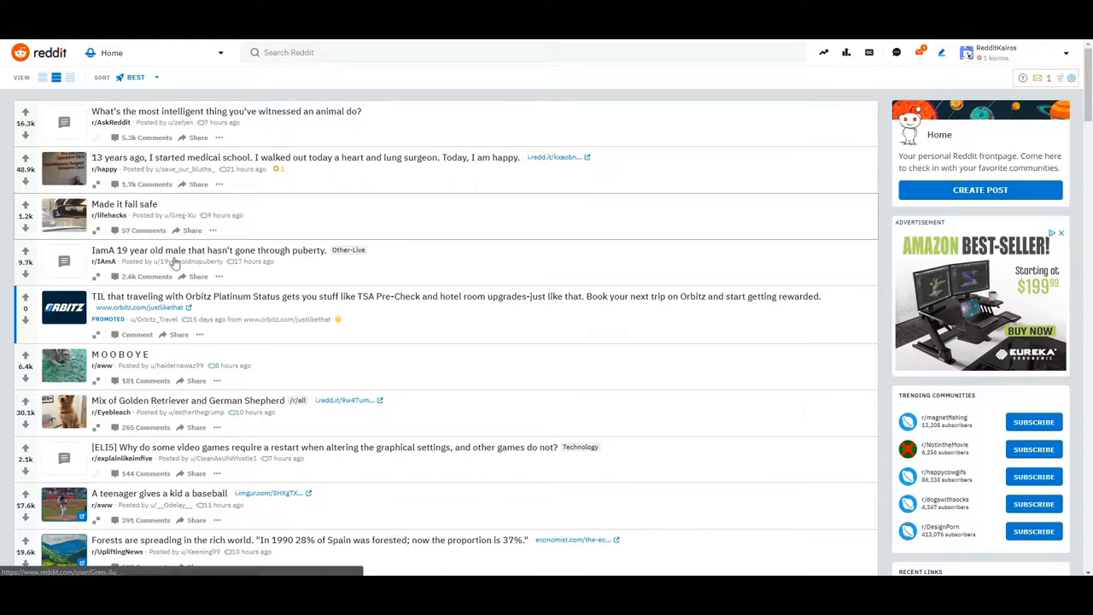
pyautogui.moveTo(136, 359)
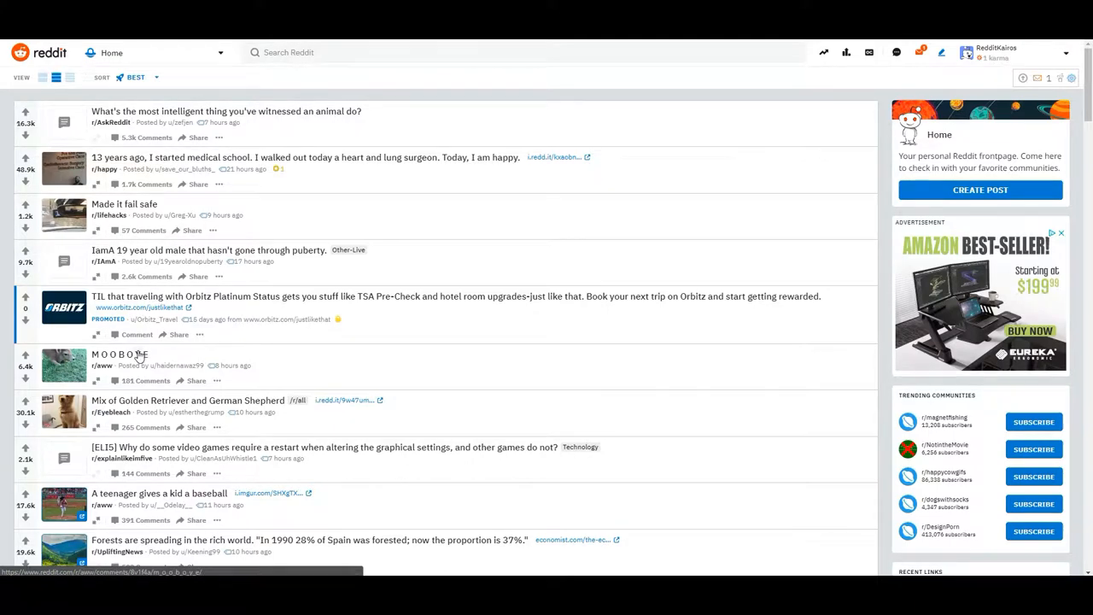
# Step: Comment "this is so cute!" on the MOOBOYE video post
pyautogui.click(119, 357)
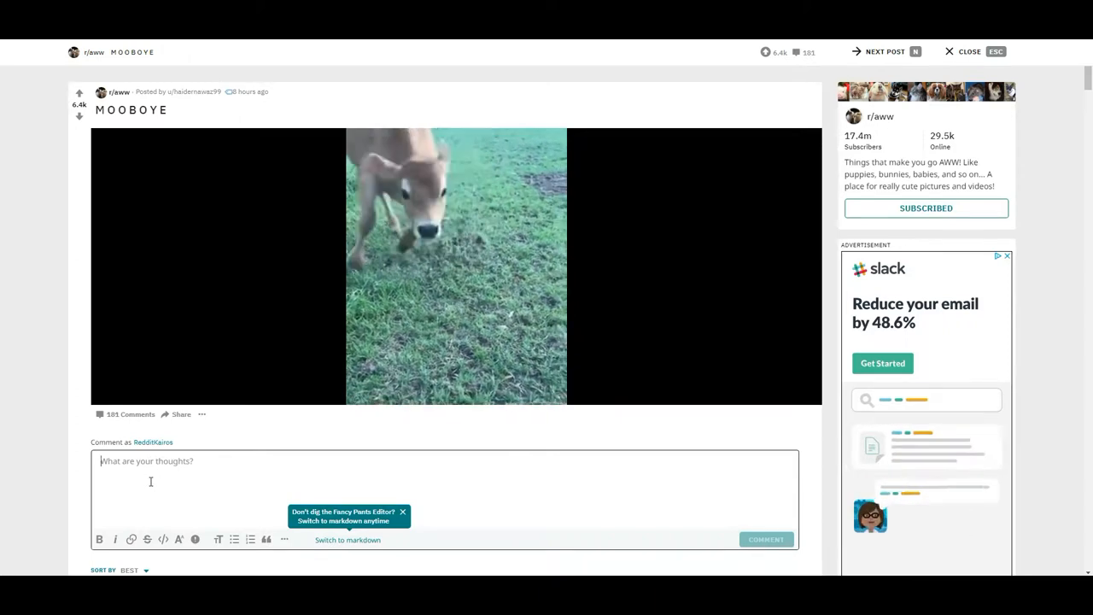
pyautogui.write('this is so cute!')
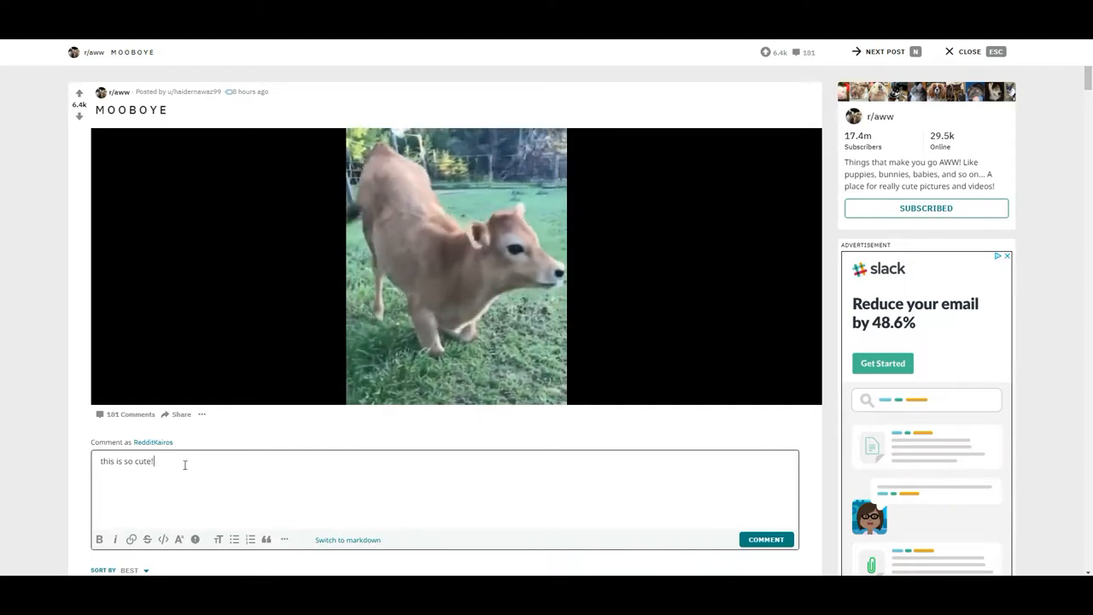
pyautogui.click(765, 539)
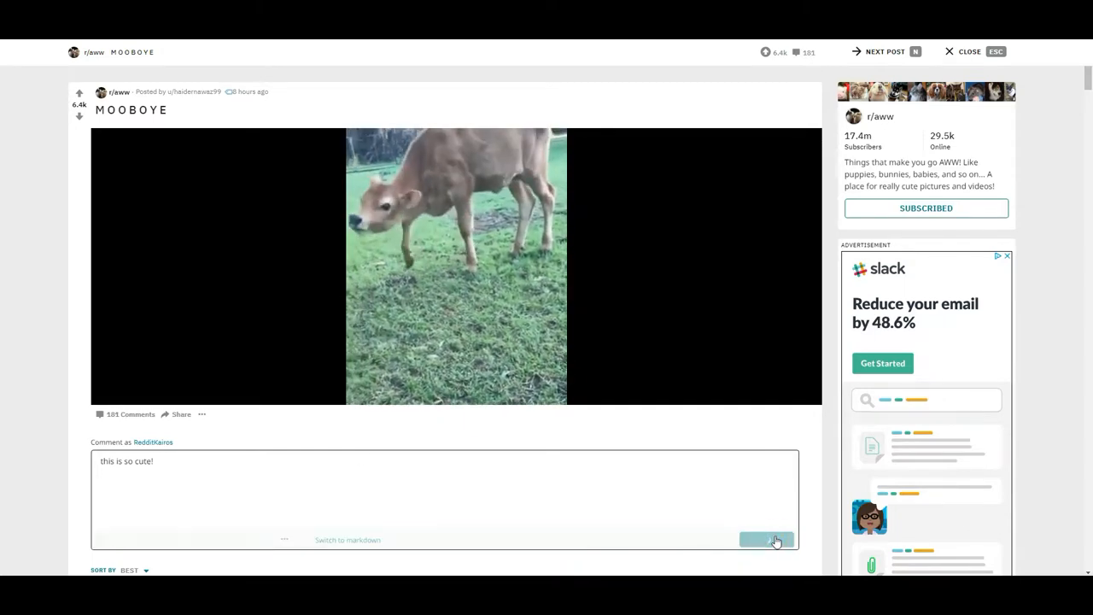
pyautogui.click(765, 540)
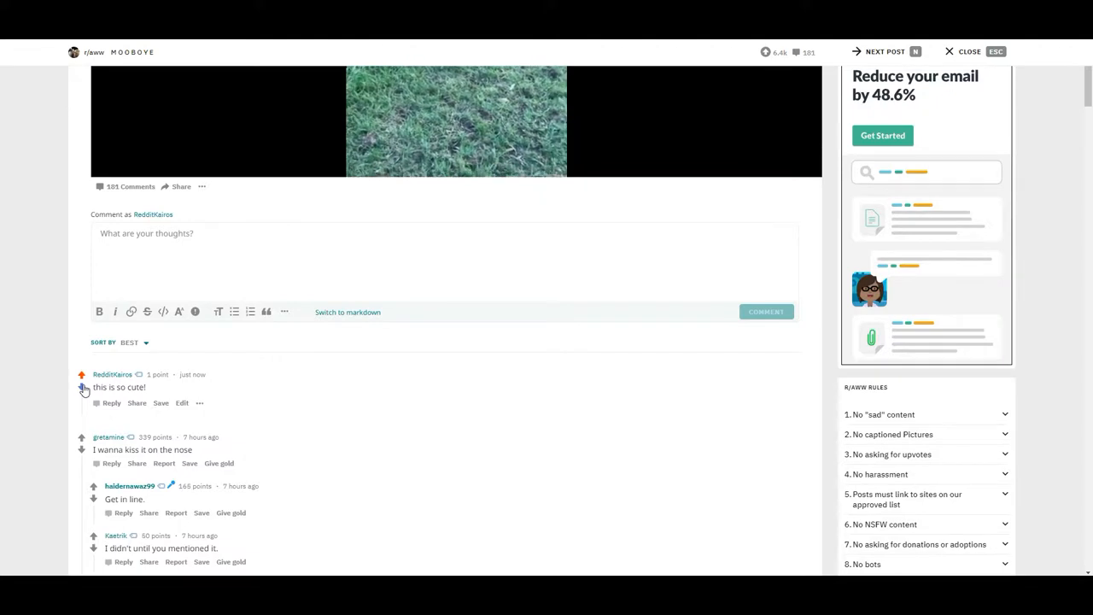
# Step: Toggle the vote arrows on the new comment, leaving it upvoted
pyautogui.click(84, 391)
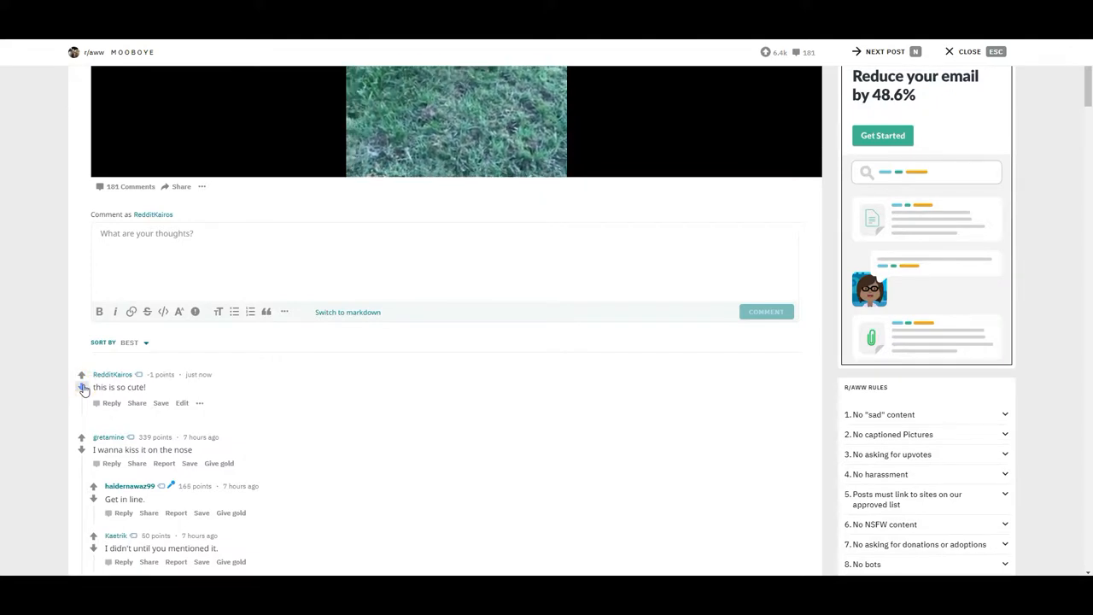
pyautogui.click(79, 376)
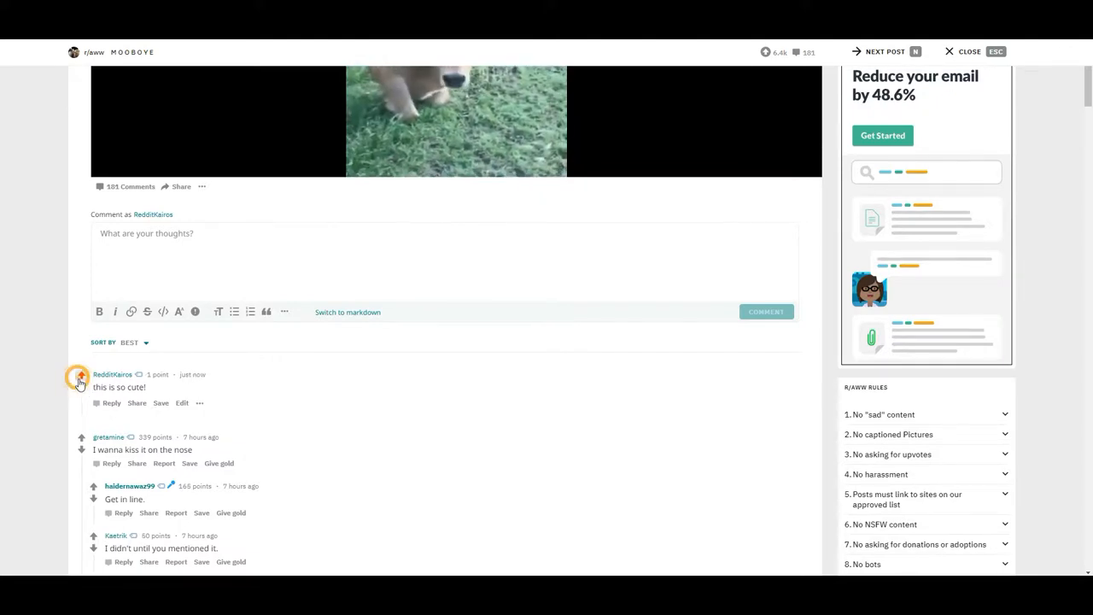
pyautogui.click(80, 374)
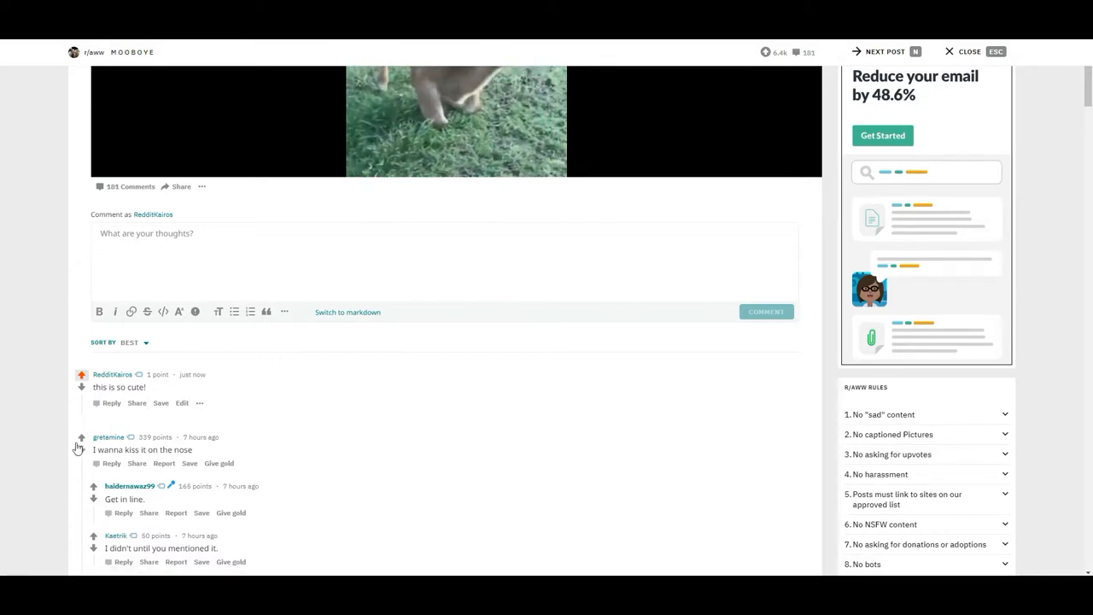
pyautogui.scroll(-3)
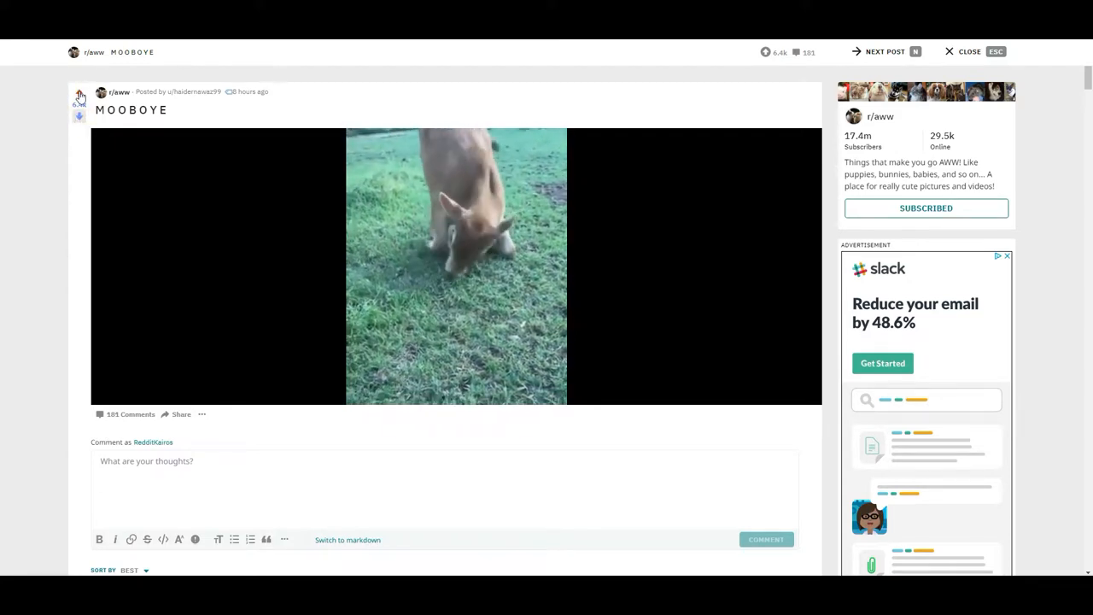
# Step: Upvote the MOOBOYE post itself
pyautogui.click(78, 94)
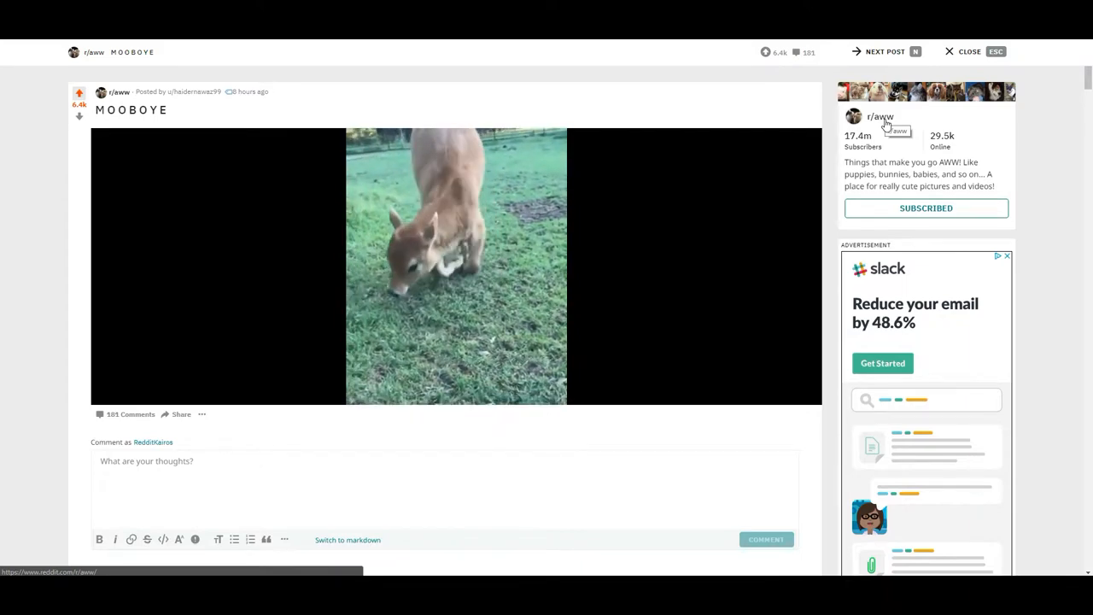
# Step: Go to the r/aww community page from the post's sidebar link
pyautogui.click(965, 51)
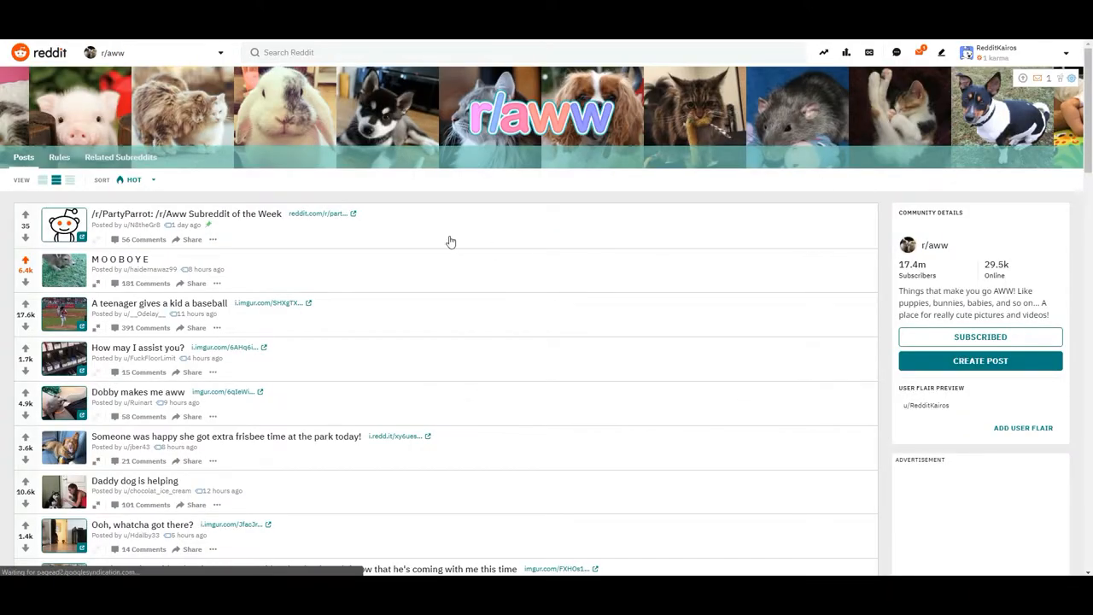
pyautogui.moveTo(280, 278)
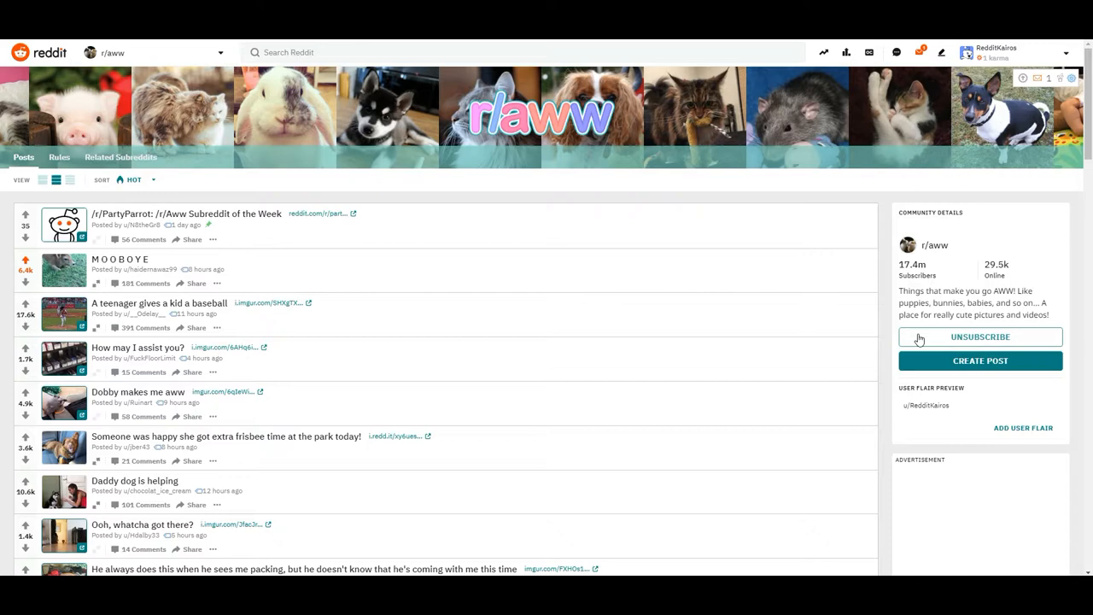
# Step: Start a new post in r/aww without submitting it, then return to the home feed
pyautogui.click(980, 360)
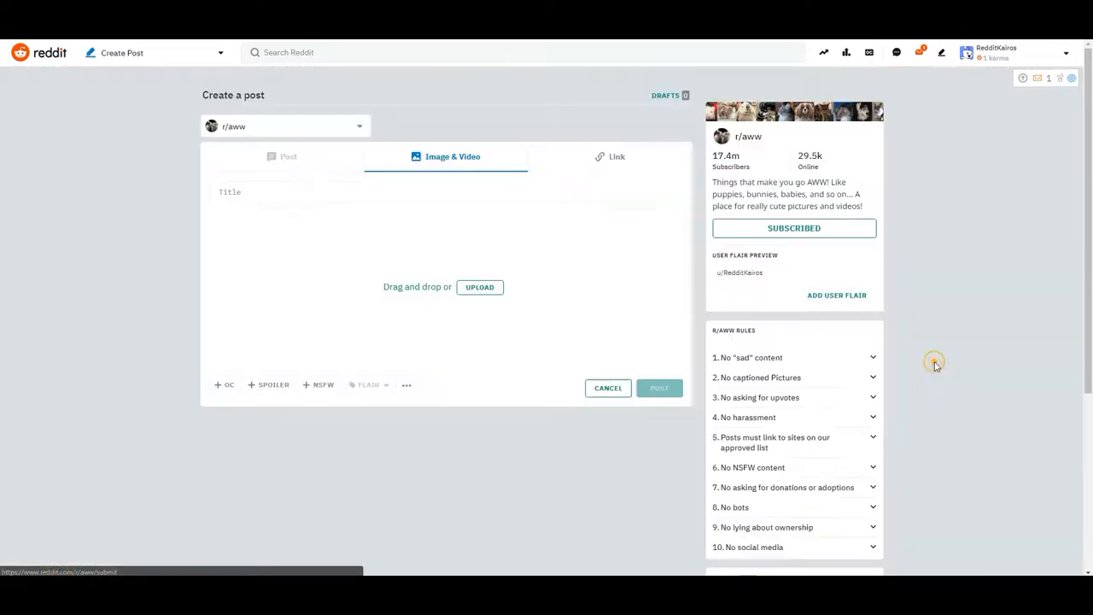
pyautogui.moveTo(642, 349)
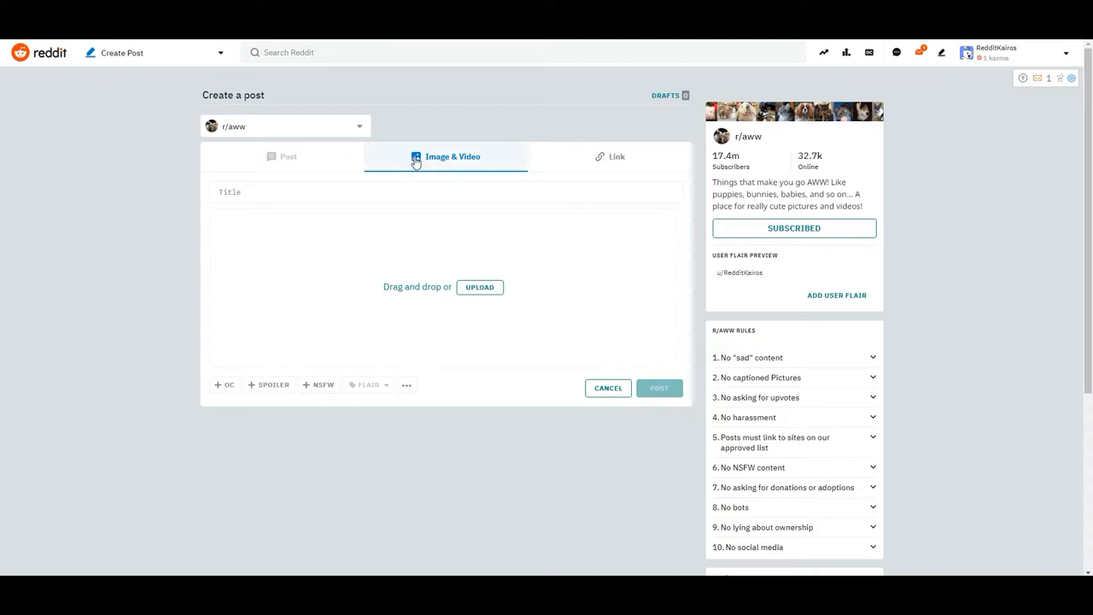
pyautogui.moveTo(572, 154)
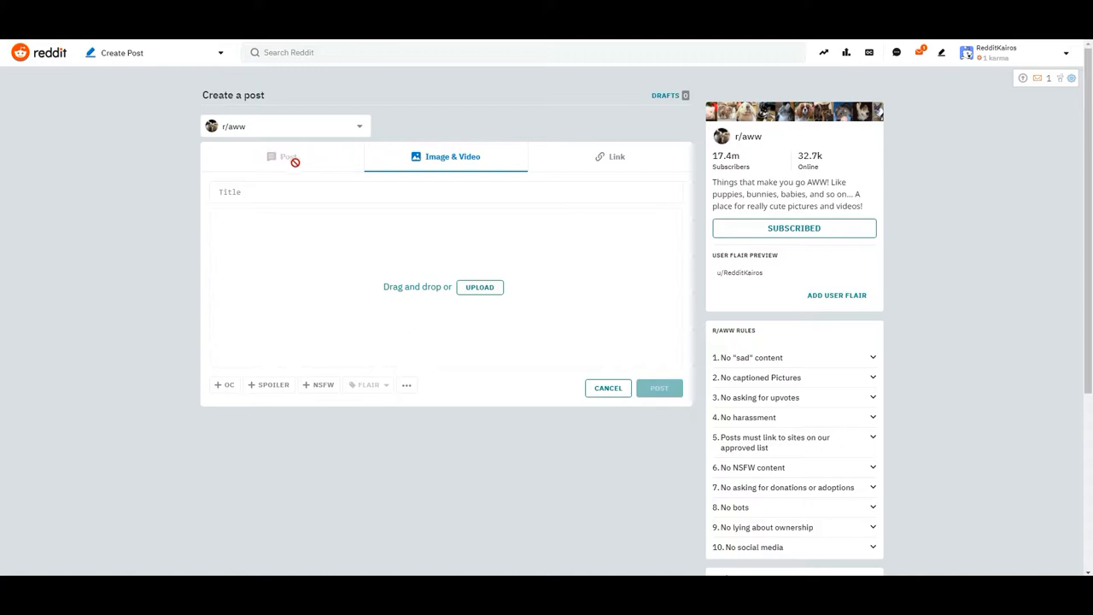
pyautogui.moveTo(584, 166)
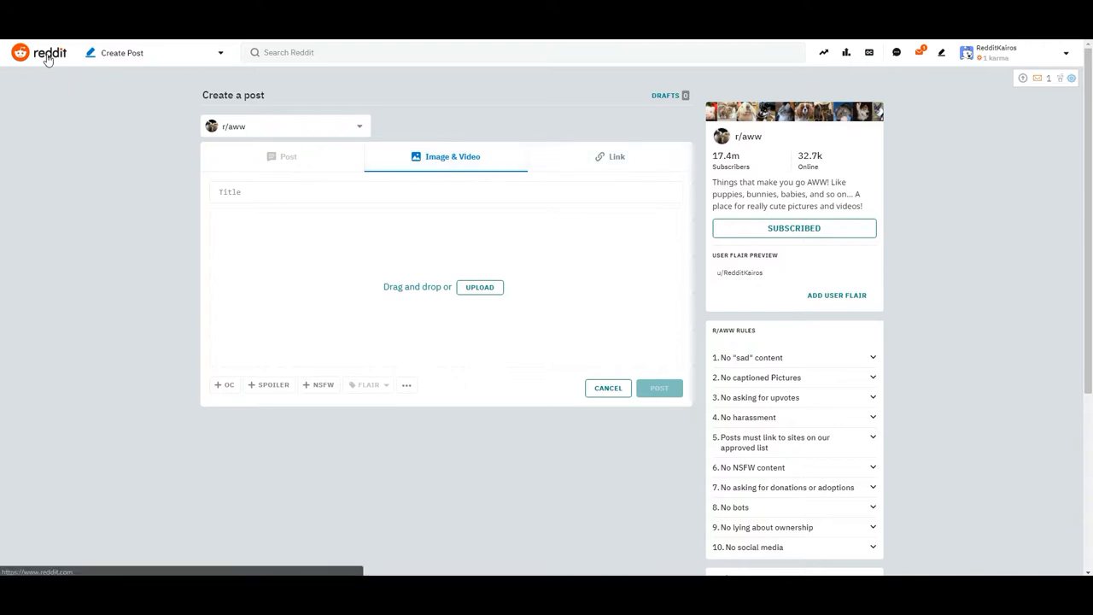
pyautogui.click(37, 53)
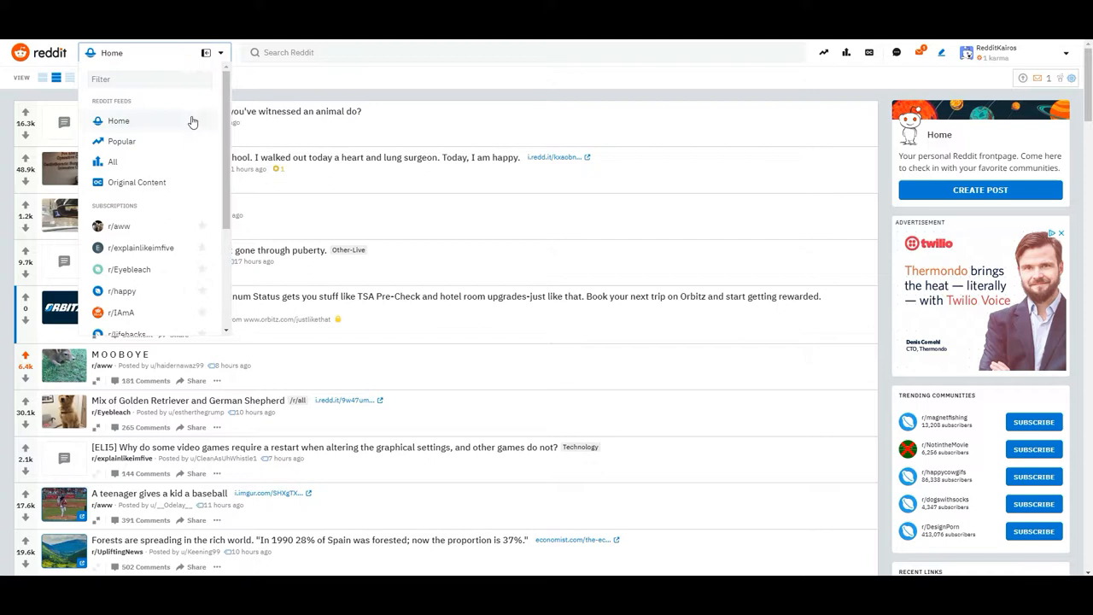
# Step: Visit r/IAmA from the Home dropdown, return home and open the SORT: BEST options
pyautogui.scroll(-3)
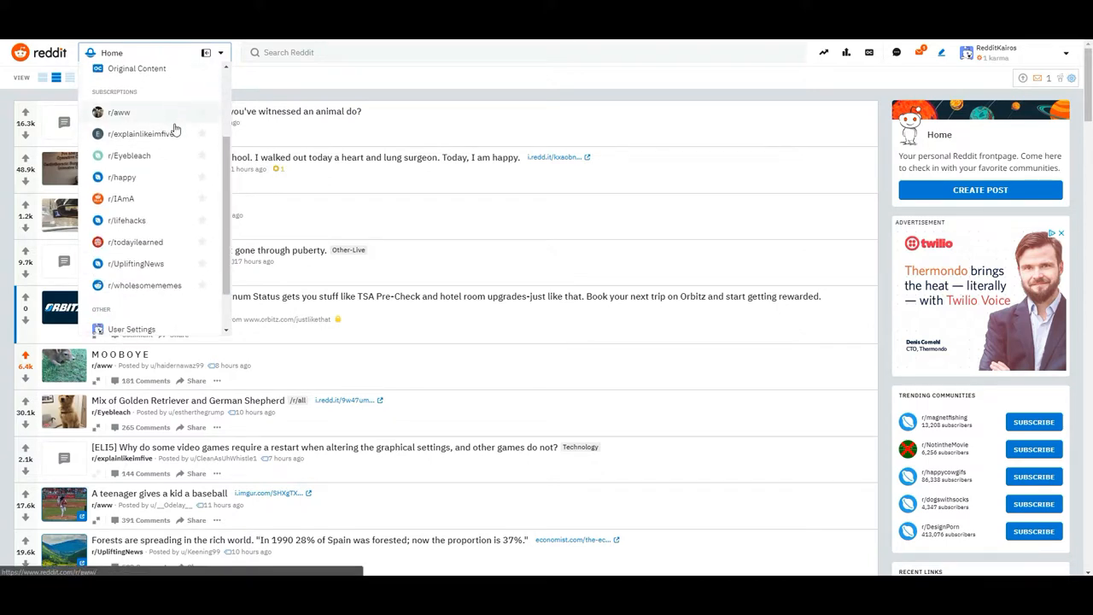
pyautogui.moveTo(169, 198)
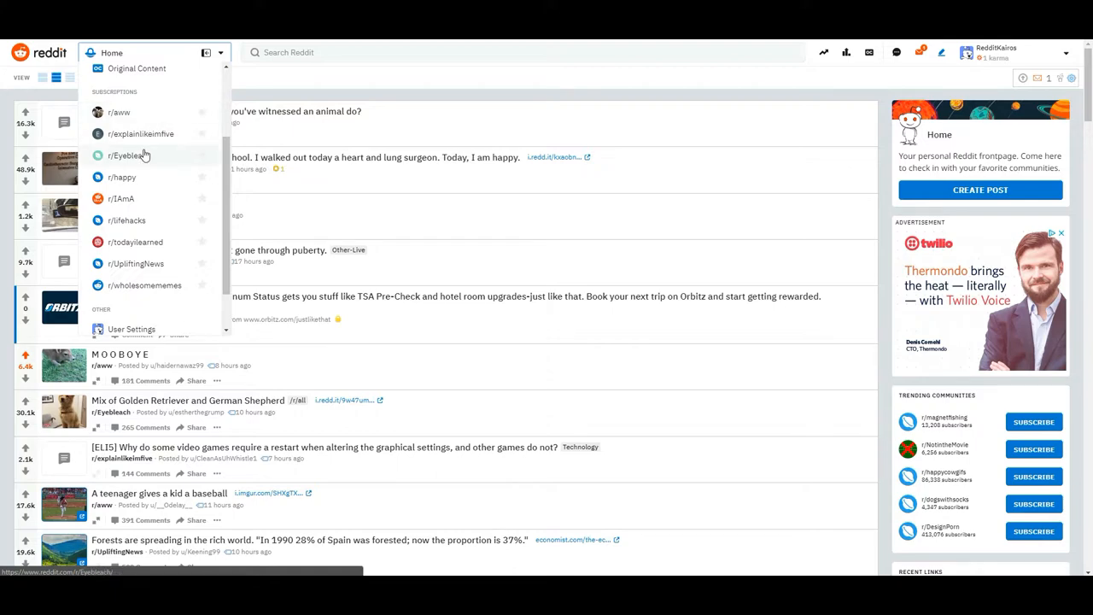
pyautogui.click(125, 198)
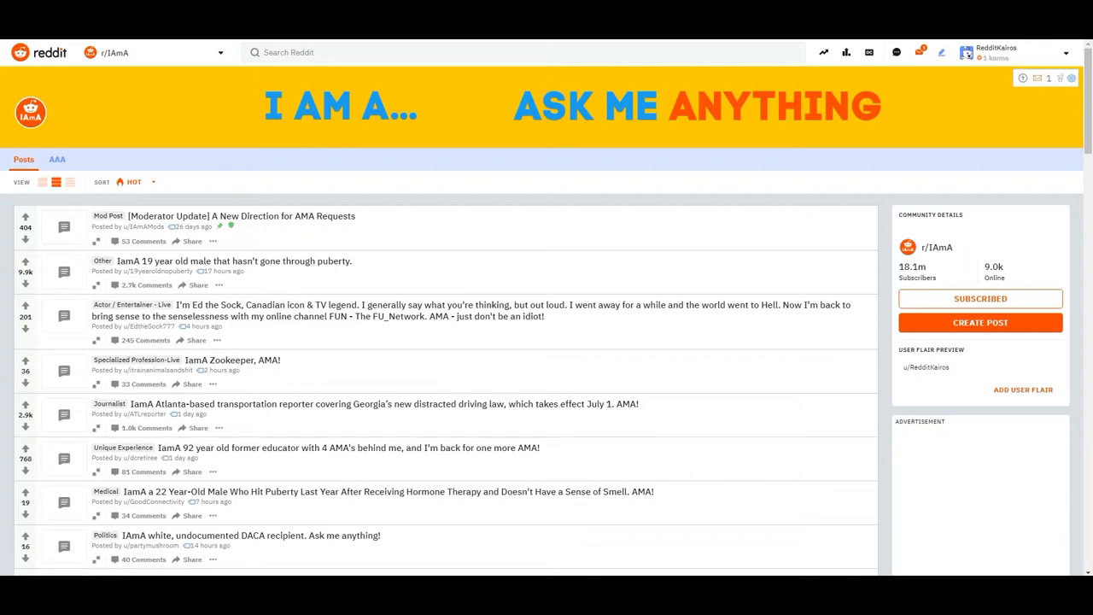
pyautogui.click(41, 51)
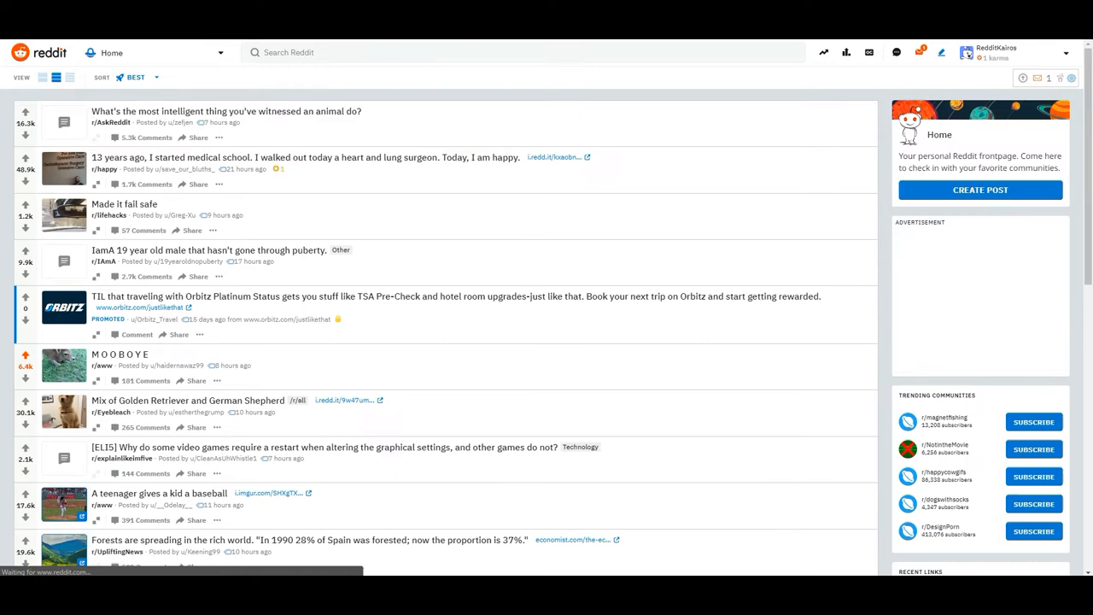
pyautogui.click(136, 79)
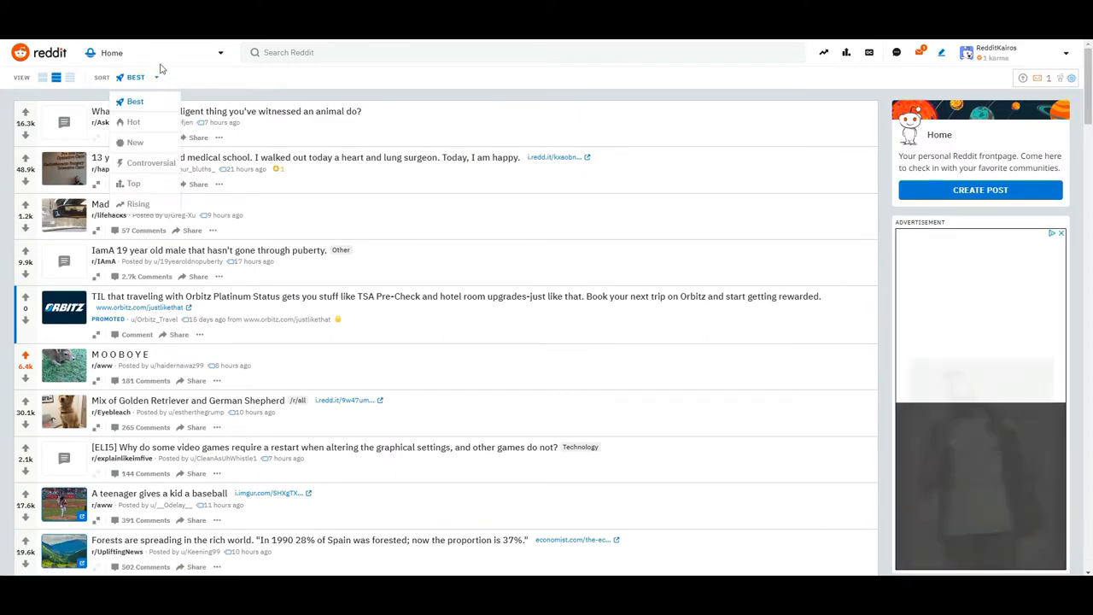
# Step: Go to r/aww from the subscriptions dropdown and scroll down its sidebar
pyautogui.click(116, 51)
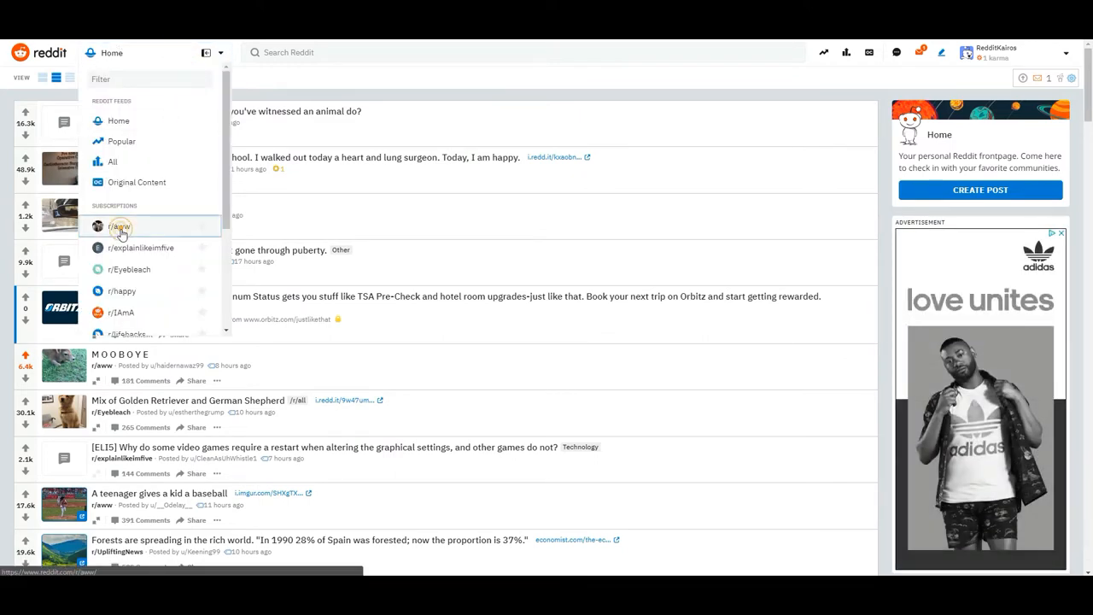
pyautogui.click(120, 226)
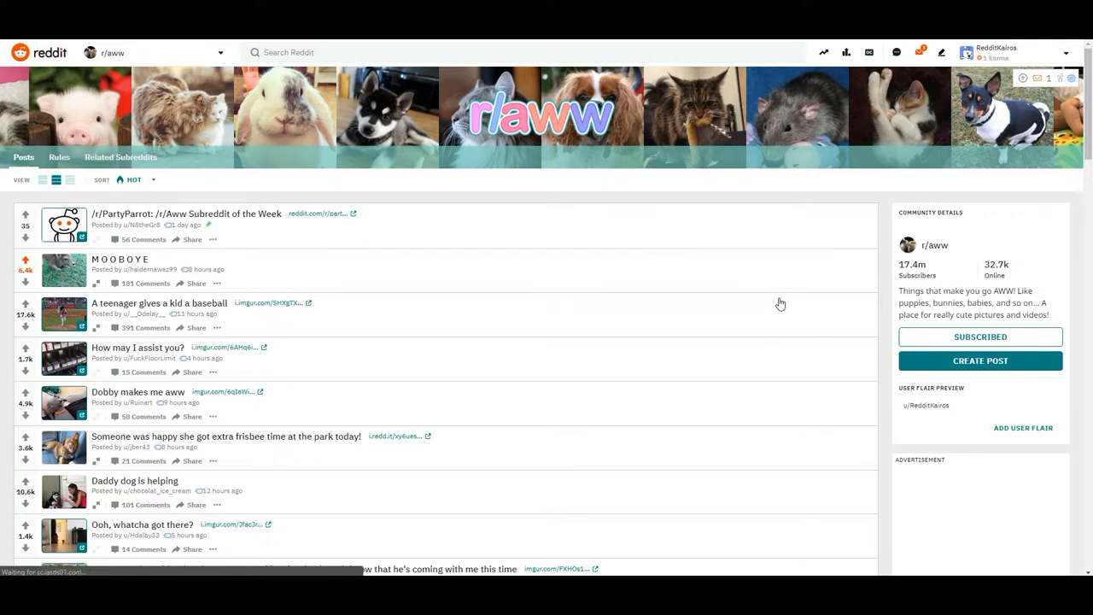
pyautogui.scroll(-3)
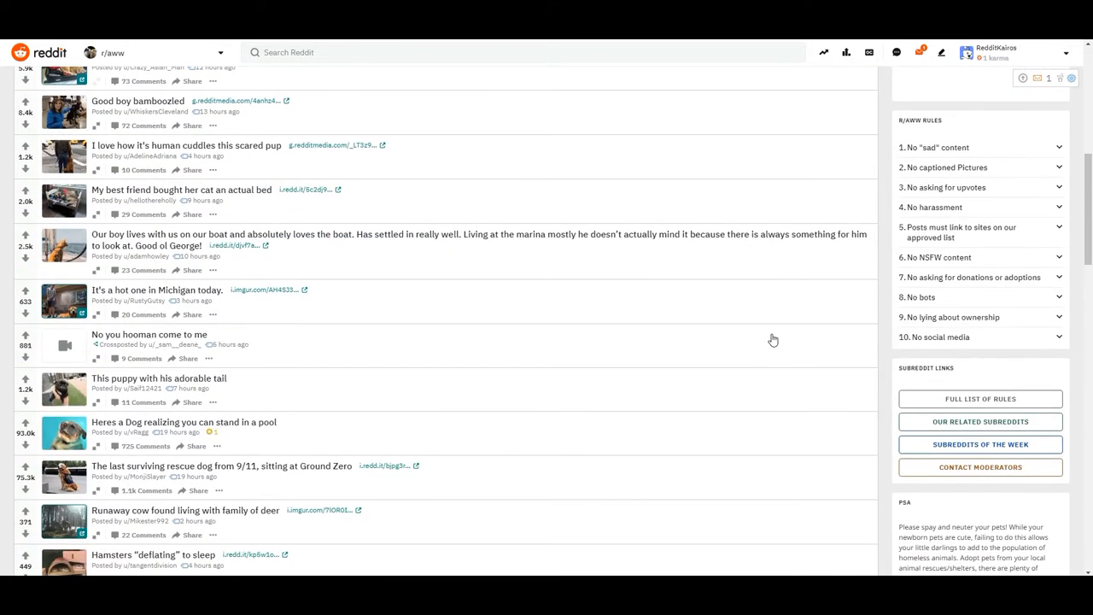
pyautogui.moveTo(757, 263)
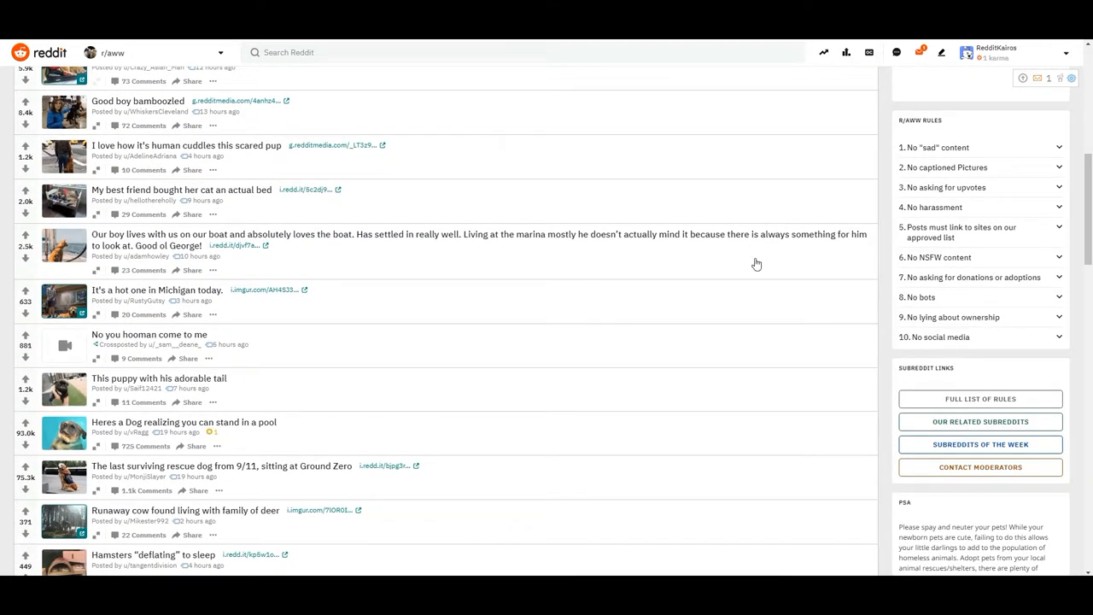
pyautogui.moveTo(963, 328)
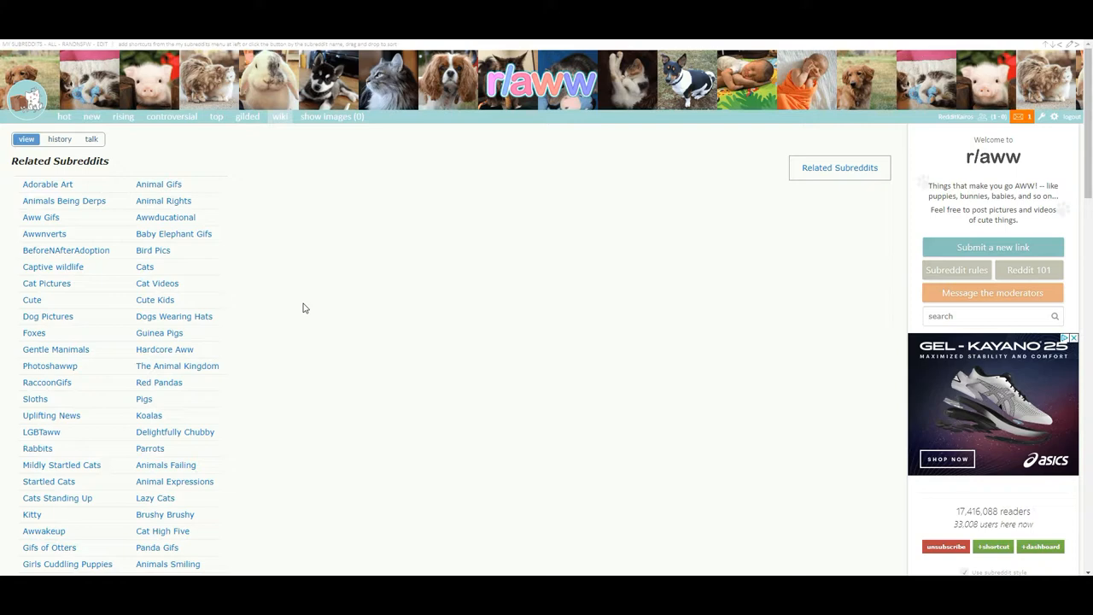
pyautogui.moveTo(290, 304)
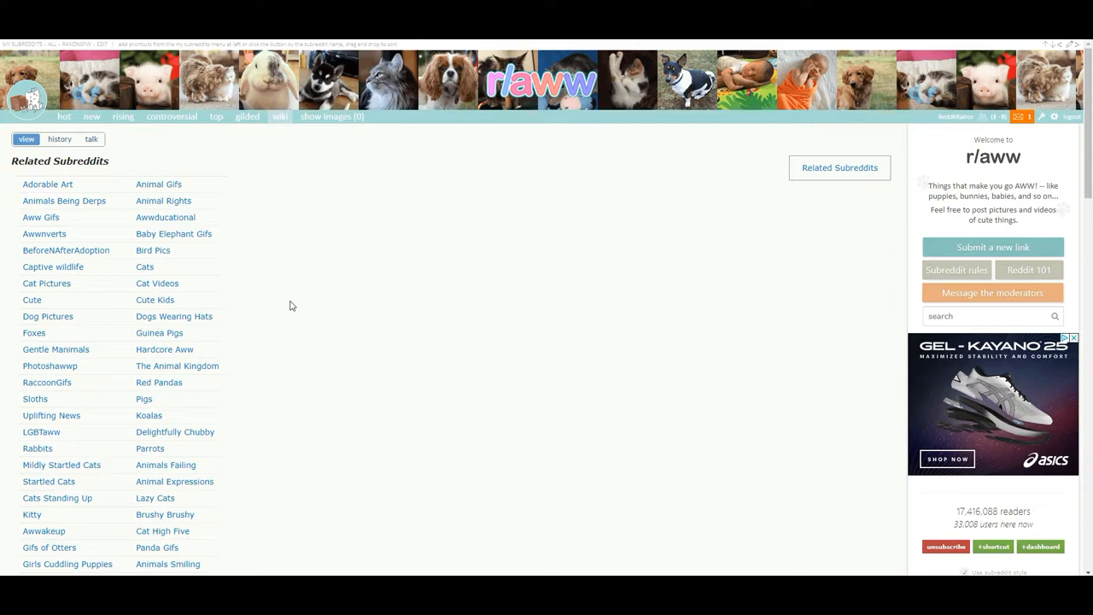
pyautogui.moveTo(75, 379)
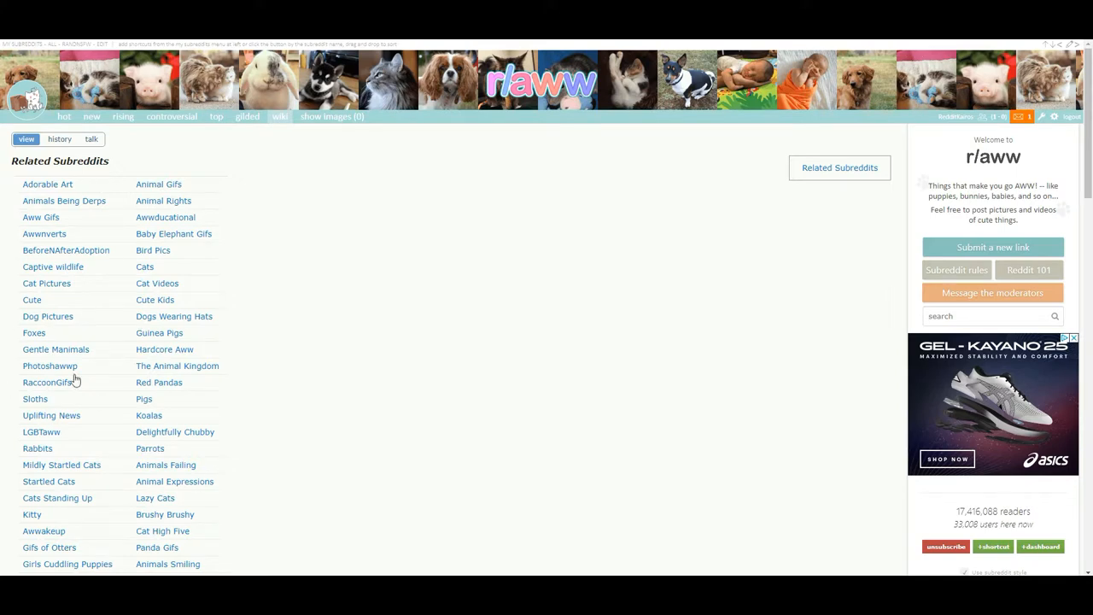
pyautogui.moveTo(77, 333)
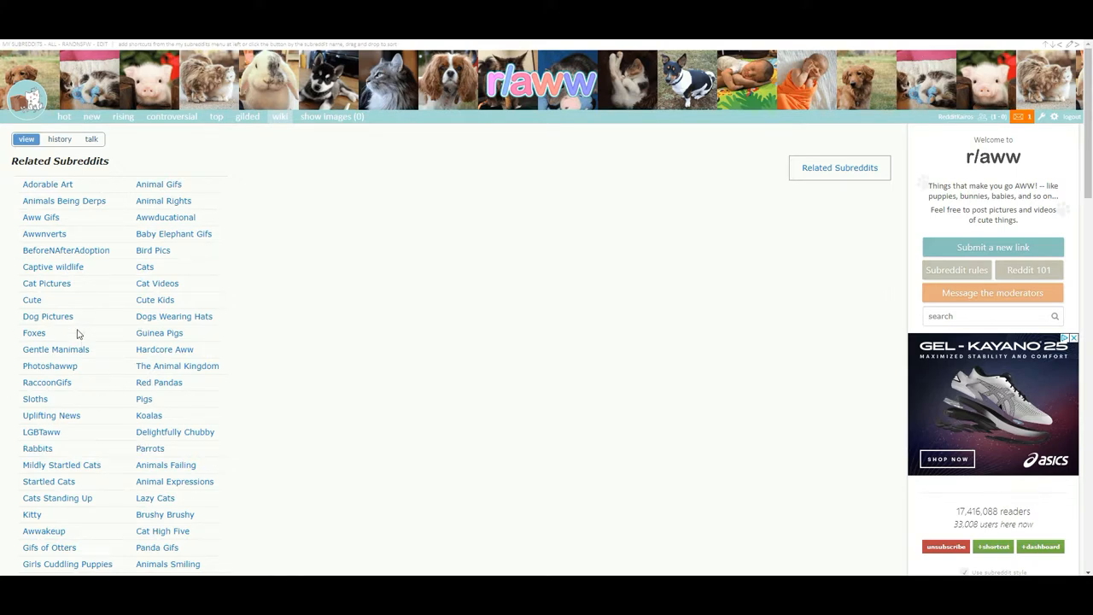
# Step: Open Dog Pictures from the related list, unsubscribe, then subscribe to r/dogpictures again
pyautogui.click(48, 316)
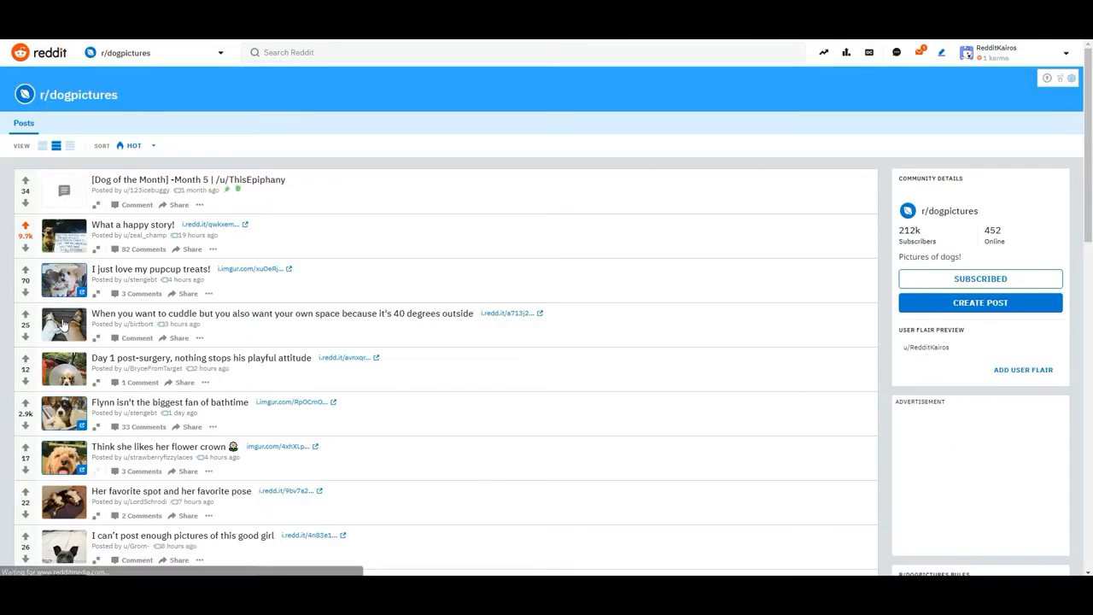
pyautogui.click(980, 279)
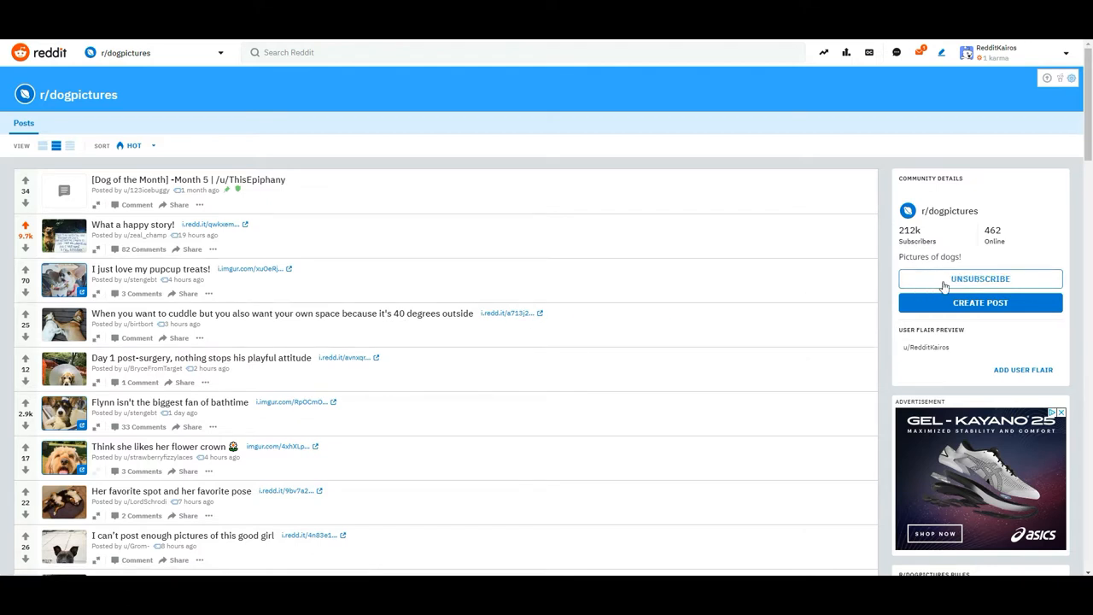
pyautogui.click(980, 278)
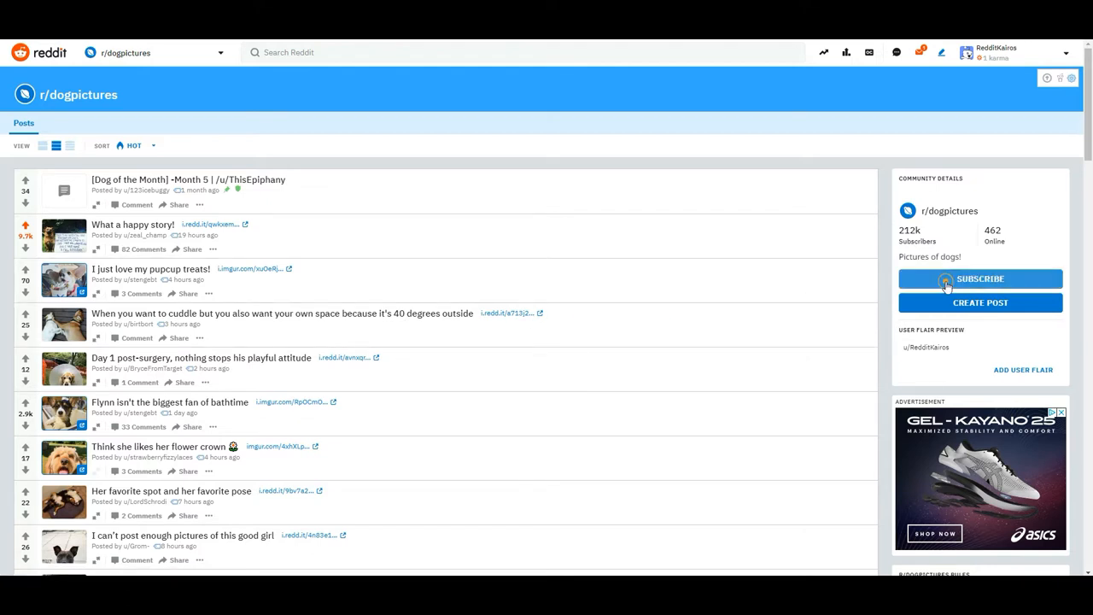
pyautogui.click(980, 279)
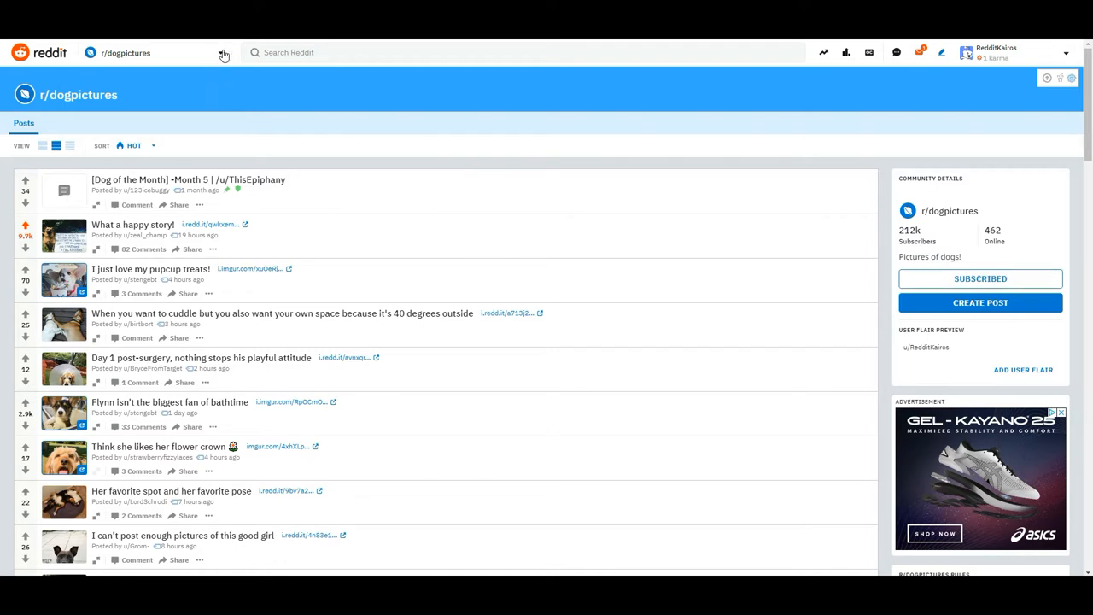
# Step: Go Home from the community dropdown and scroll the feed down to a r/dogpictures post
pyautogui.click(221, 52)
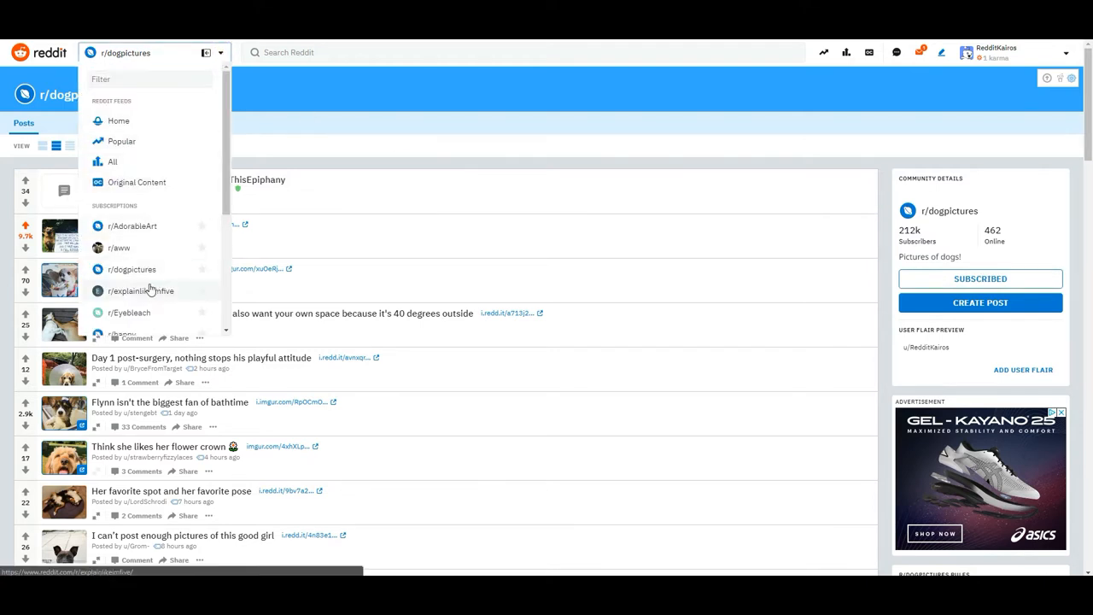
pyautogui.moveTo(119, 247)
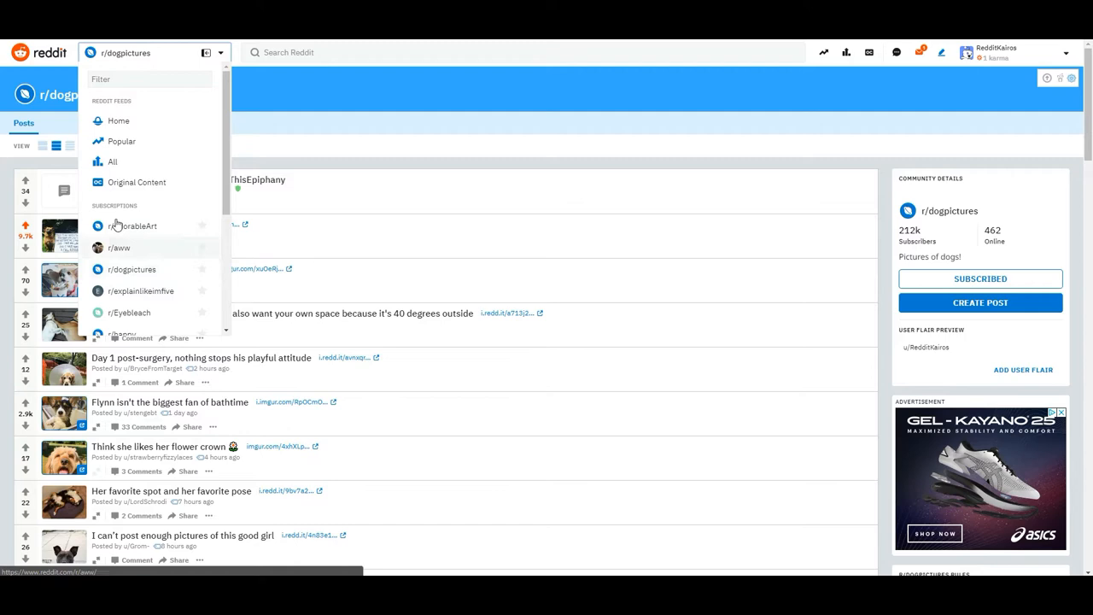
pyautogui.click(118, 120)
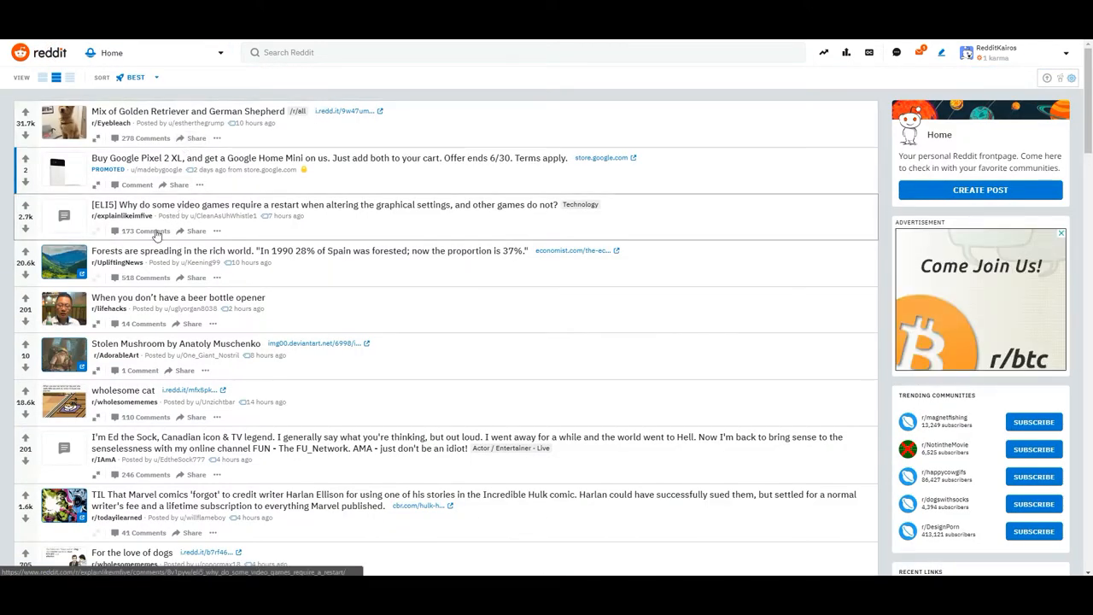
pyautogui.scroll(-3)
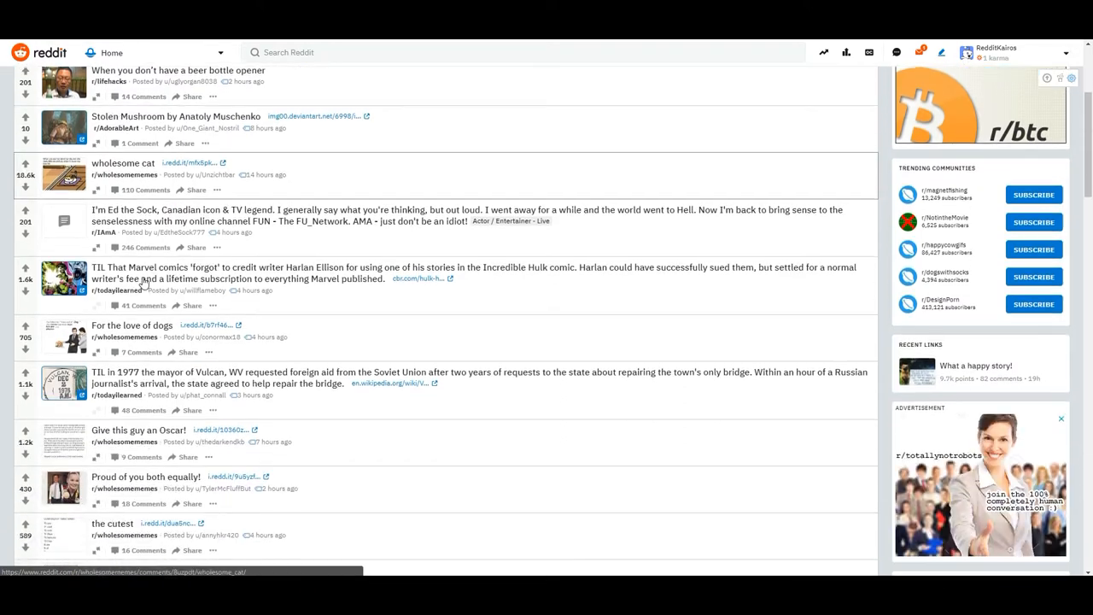
pyautogui.scroll(-3)
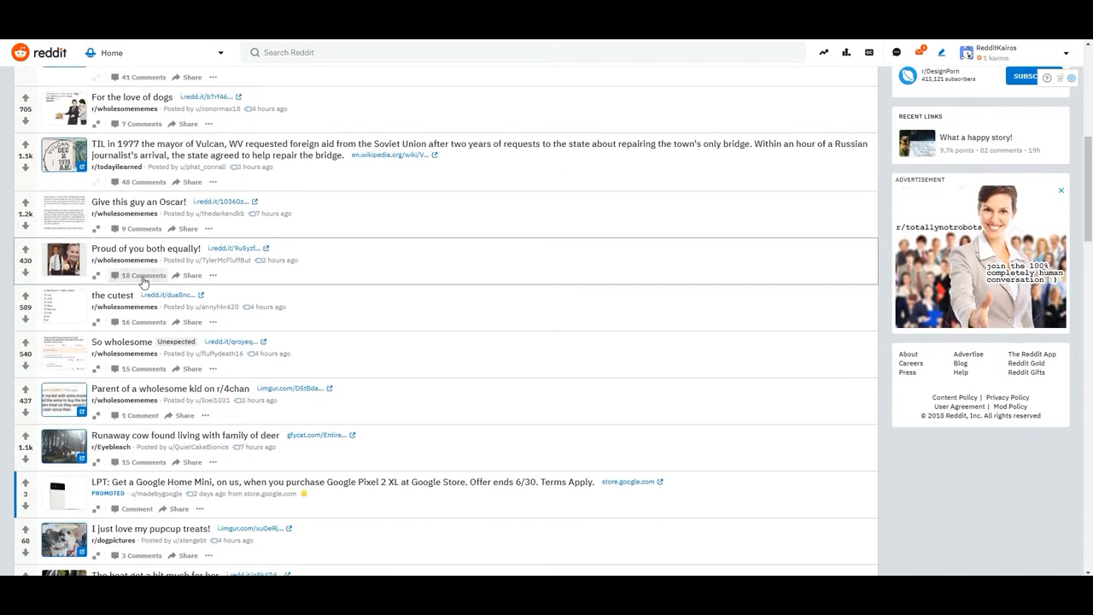
pyautogui.scroll(-3)
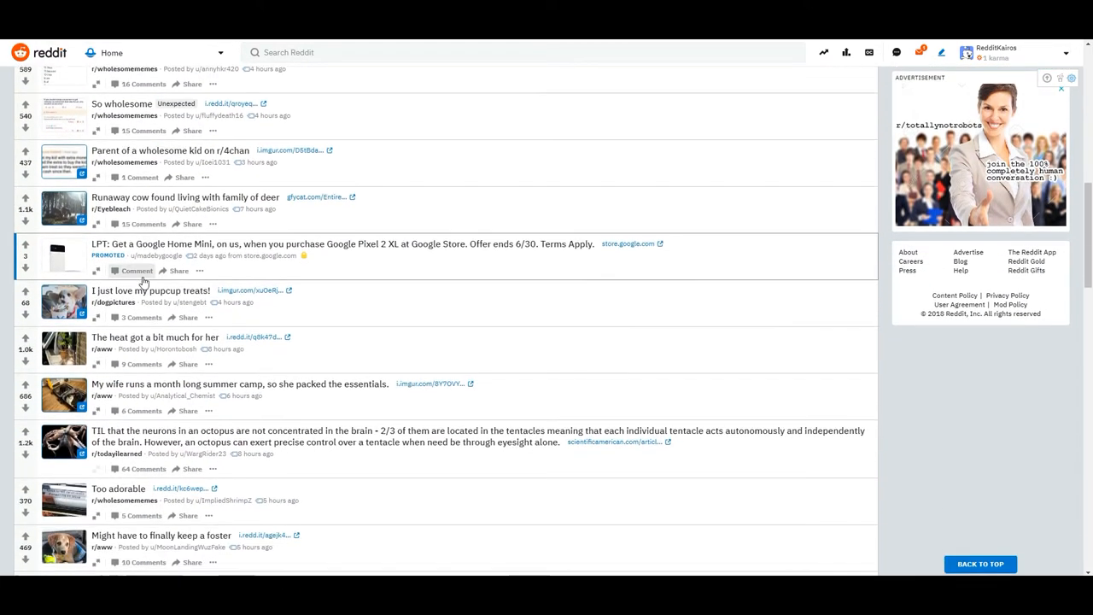
pyautogui.scroll(-3)
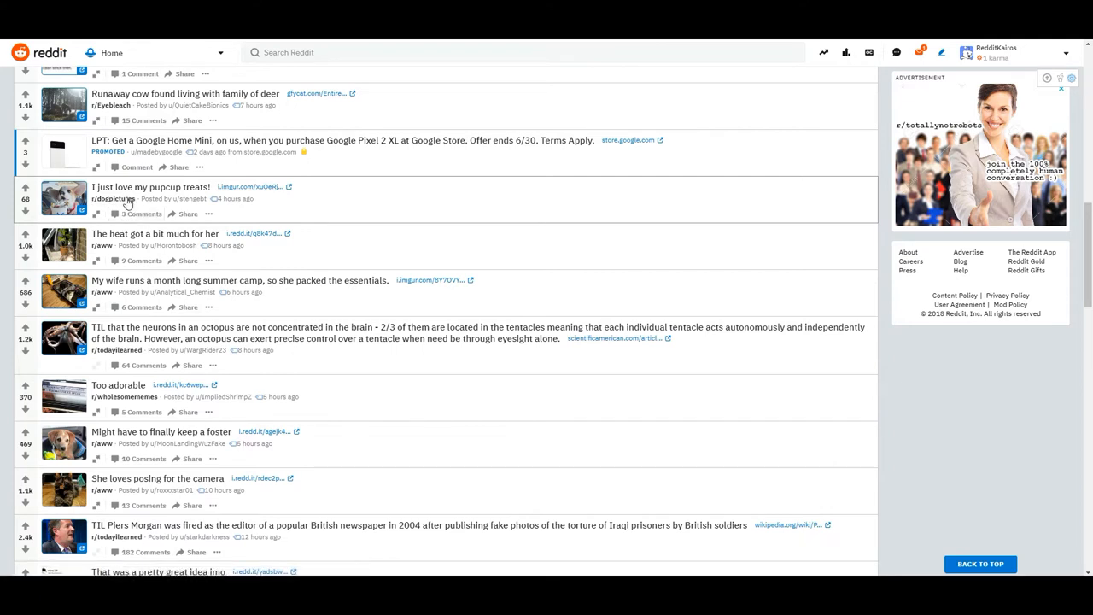